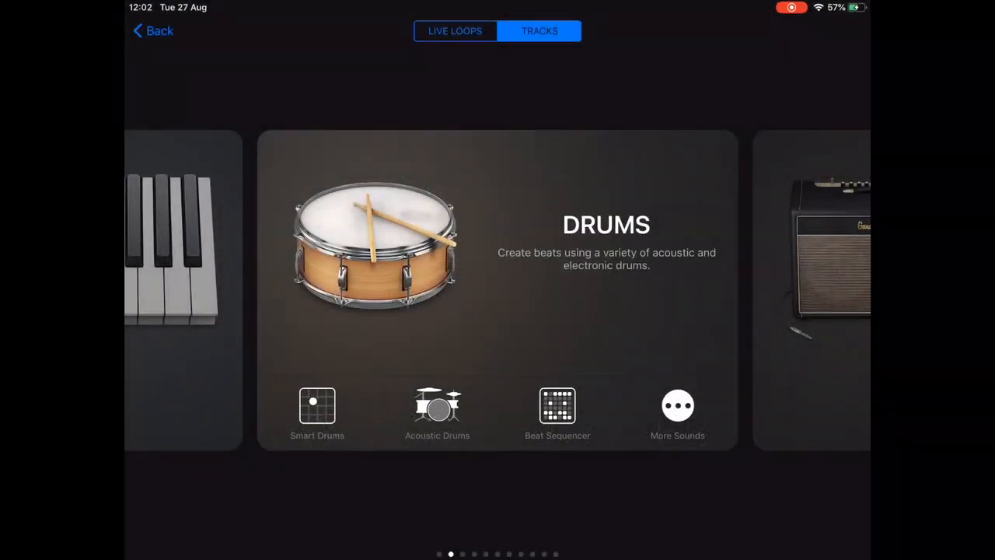
Step: Create a new drum track in the Beat Sequencer from the Drums card
{"action": "left_click", "coordinate": [557, 405]}
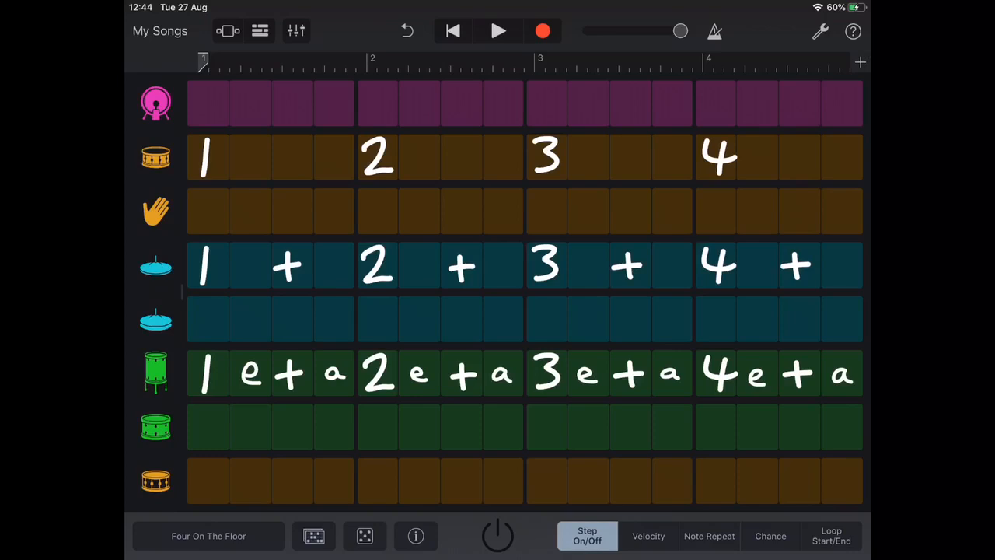
Step: Program a backbeat: kick on beats 1 and 3, snare on 2 and 4, eighth-note hi-hats
{"action": "left_click", "coordinate": [820, 31]}
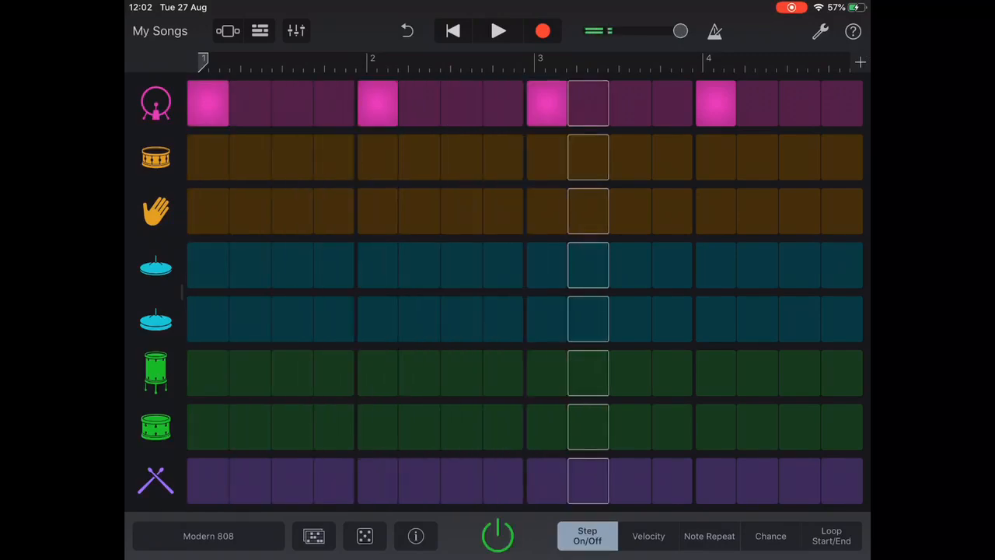
{"action": "left_click", "coordinate": [547, 104]}
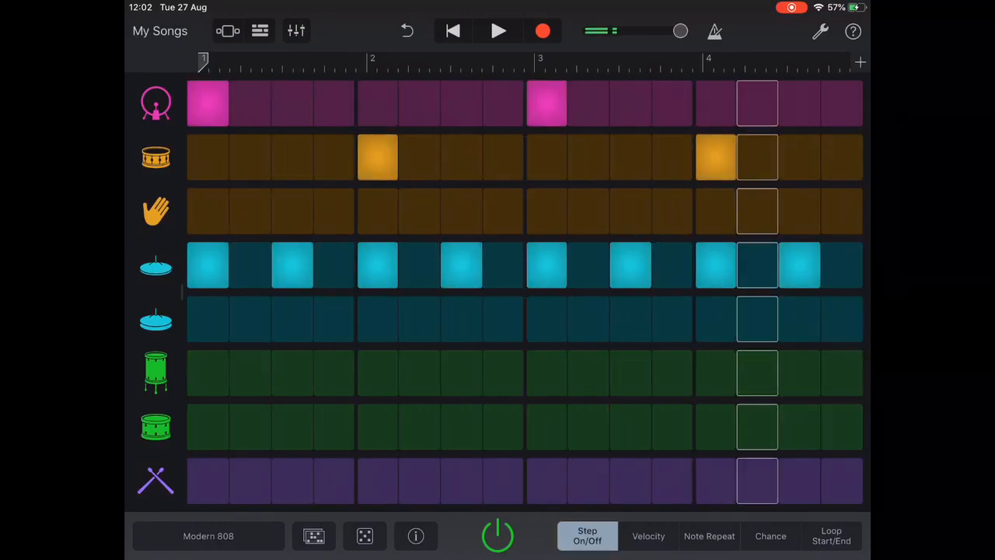
{"action": "left_click", "coordinate": [208, 536]}
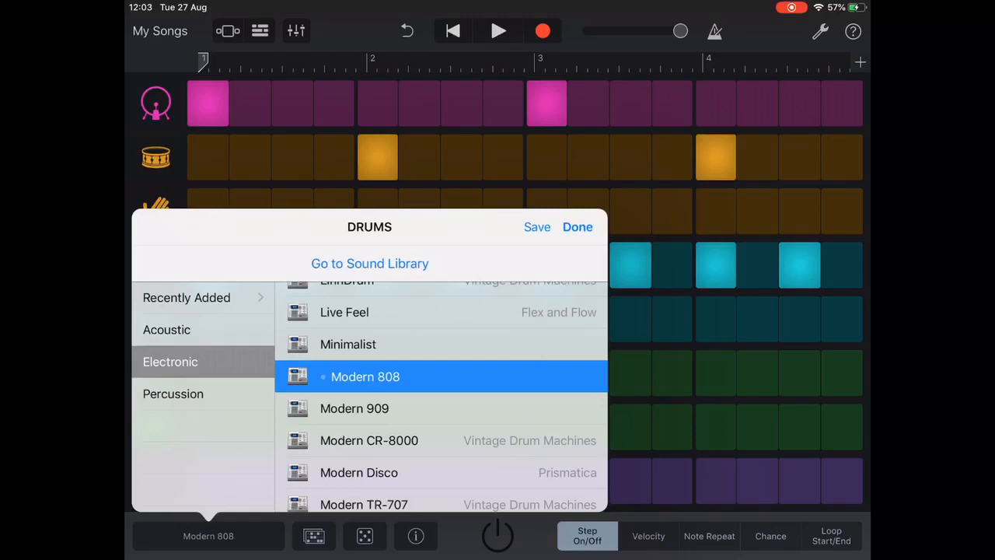
Step: Replace the Modern 808 kit with the acoustic Four On The Floor kit
{"action": "left_click", "coordinate": [166, 328]}
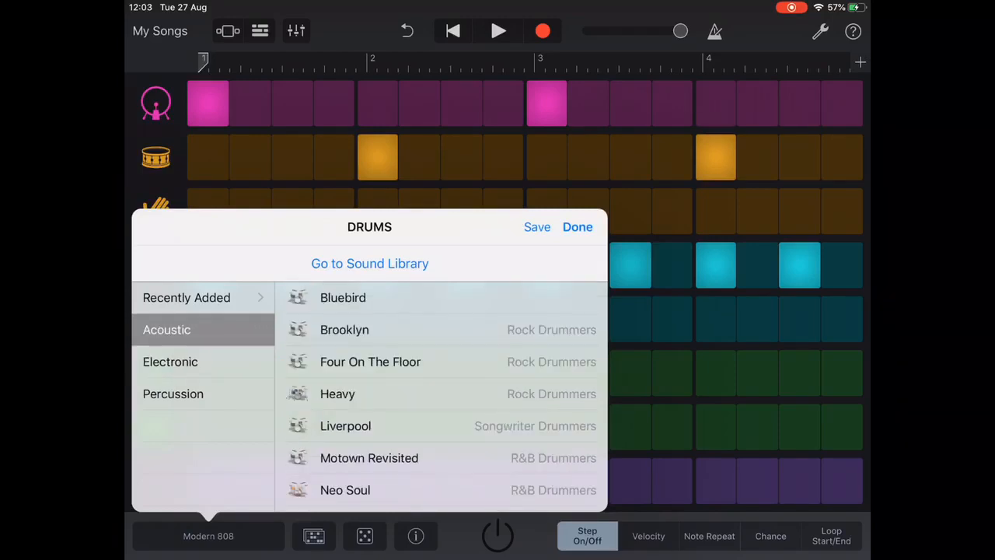
{"action": "left_click", "coordinate": [370, 362]}
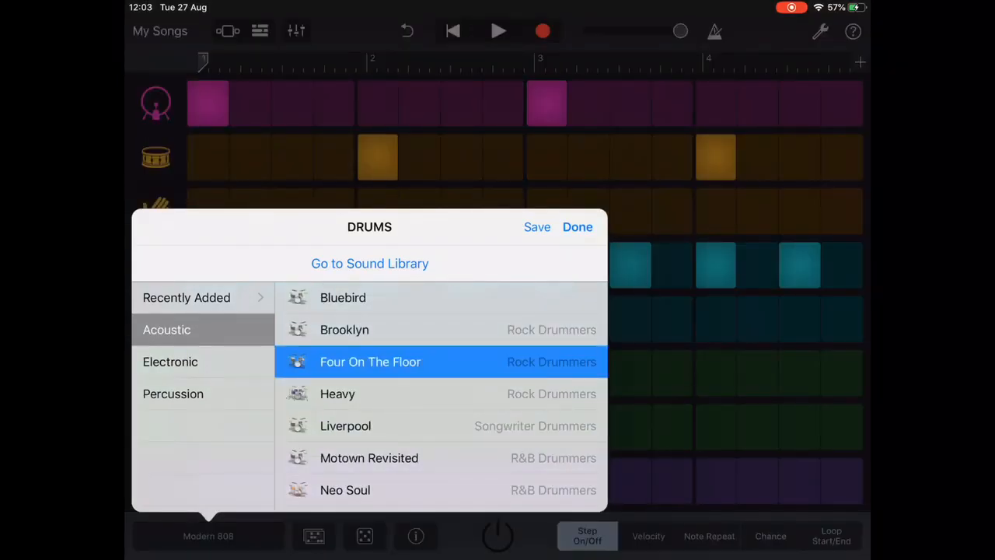
{"action": "left_click", "coordinate": [577, 226]}
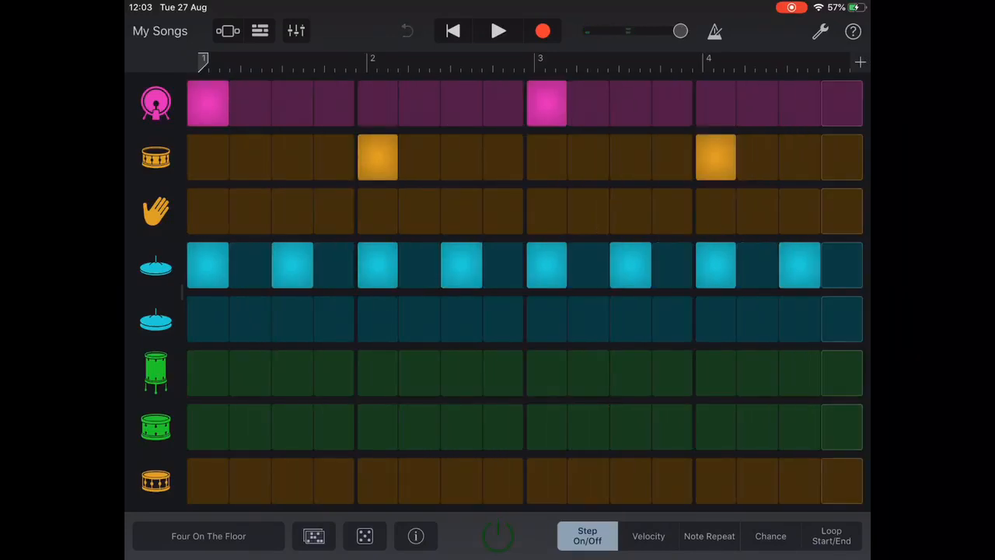
{"action": "left_click", "coordinate": [499, 30]}
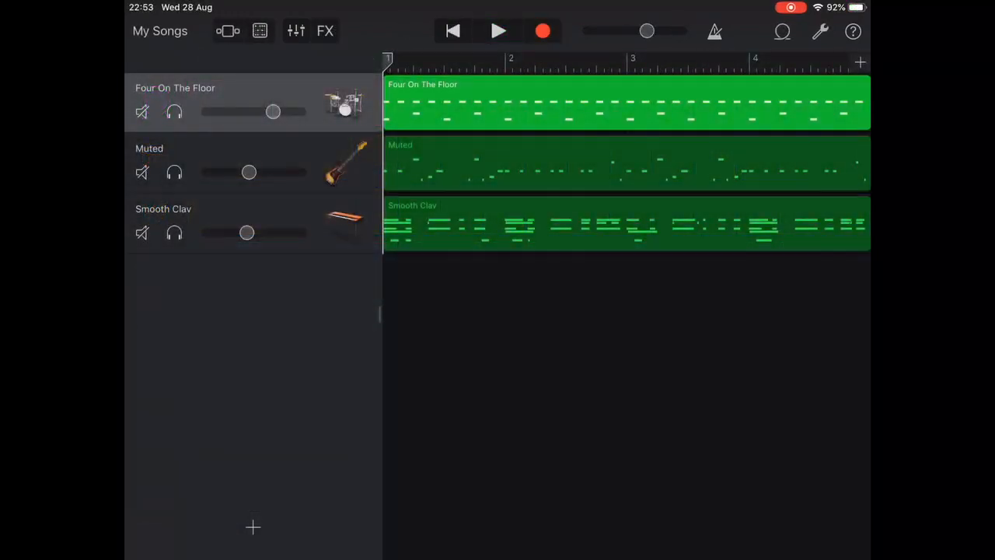
Step: Start playback of all three tracks: Four On The Floor drums, Muted bass, Smooth Clav
{"action": "left_click", "coordinate": [498, 31]}
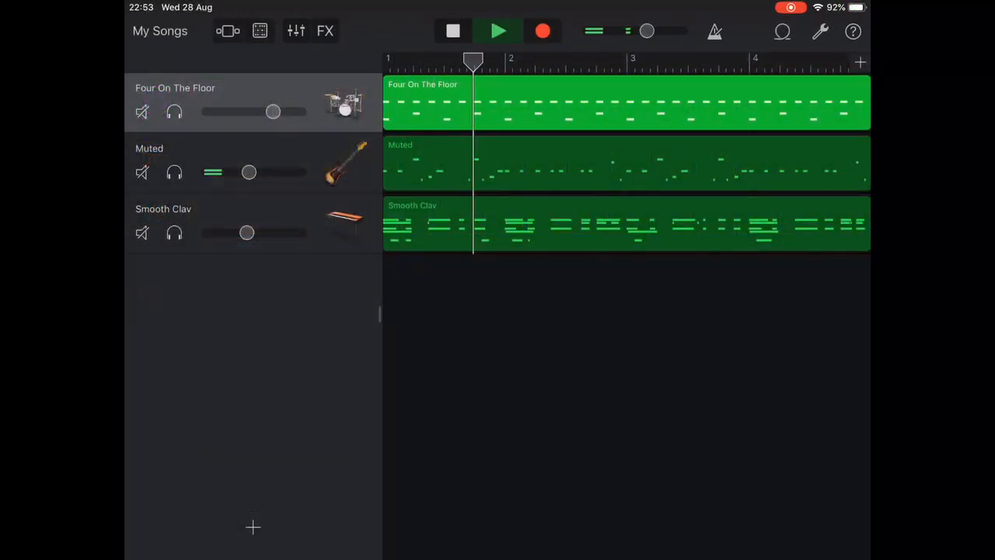